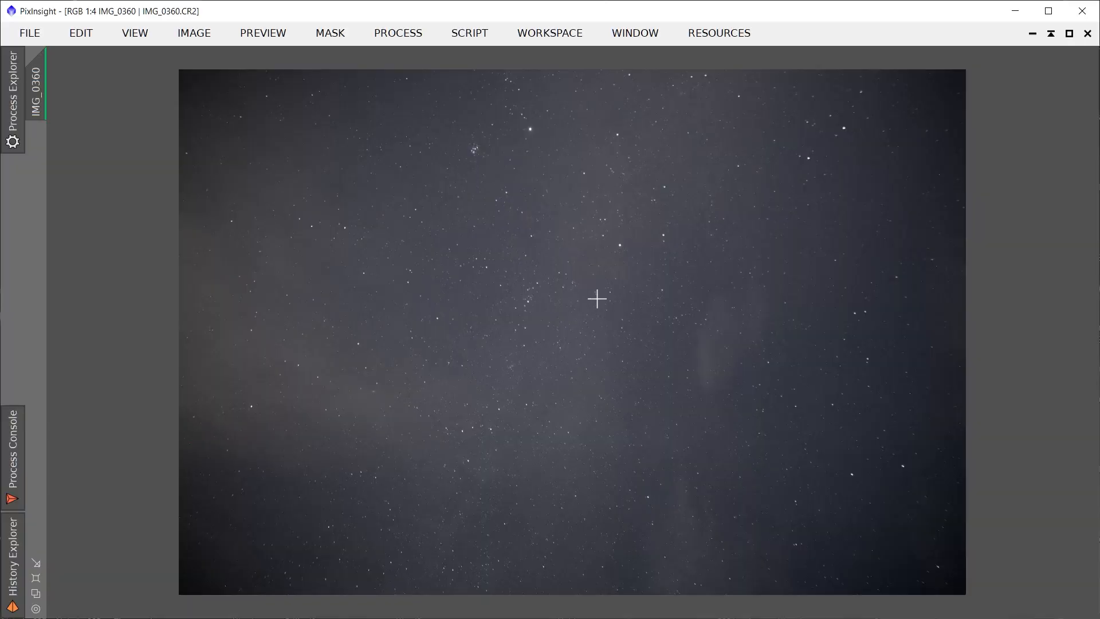
{"action": "mouse_move", "coordinate": [436, 393]}
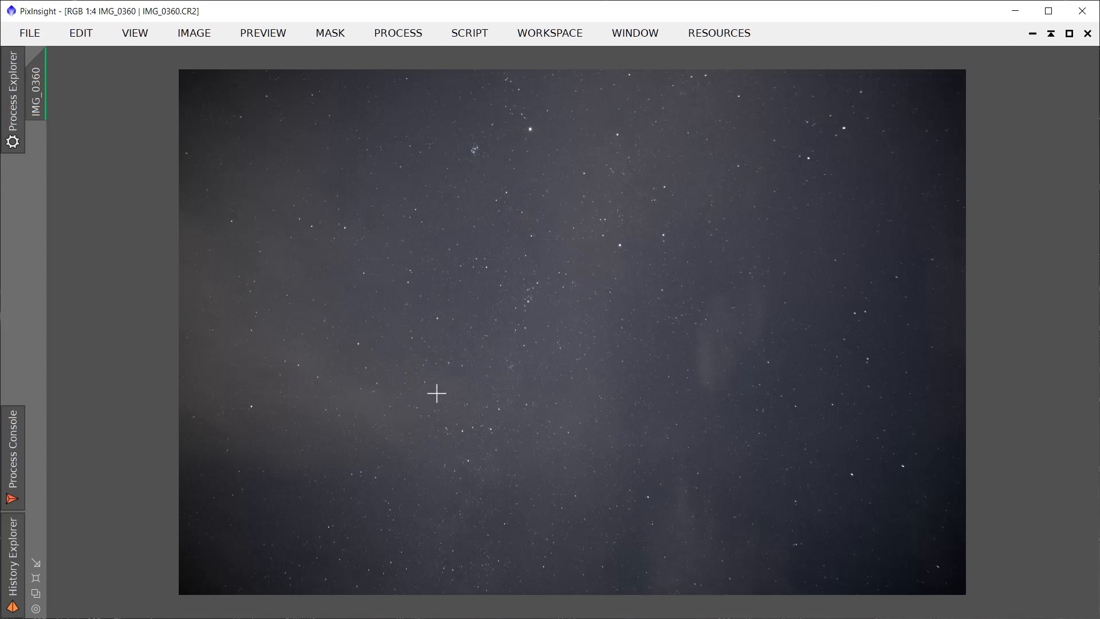
{"action": "mouse_move", "coordinate": [823, 110]}
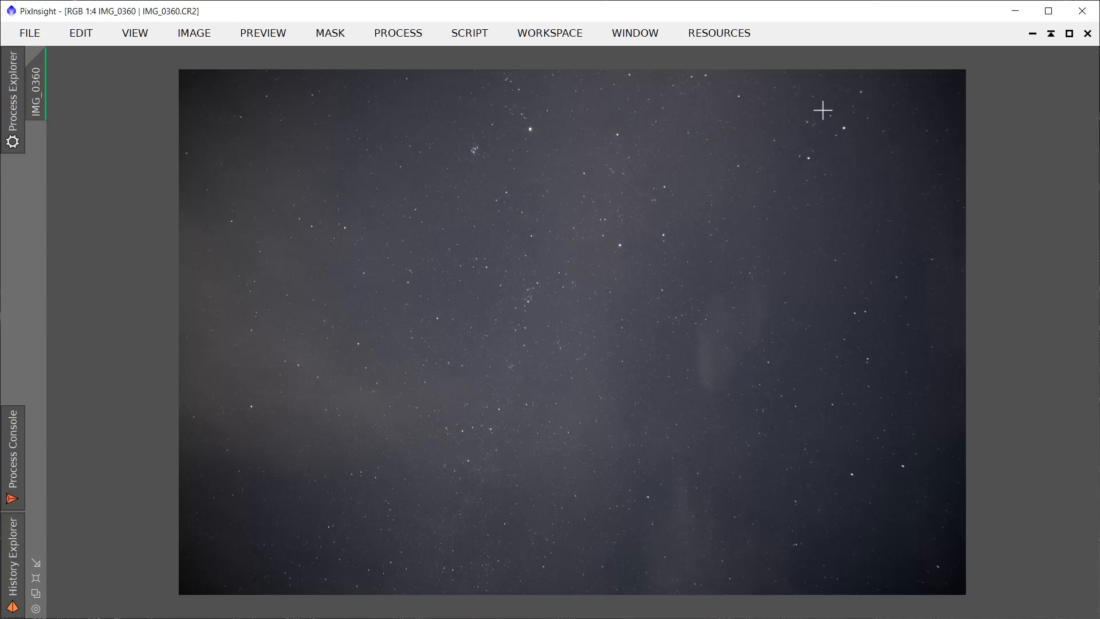
{"action": "mouse_move", "coordinate": [870, 467]}
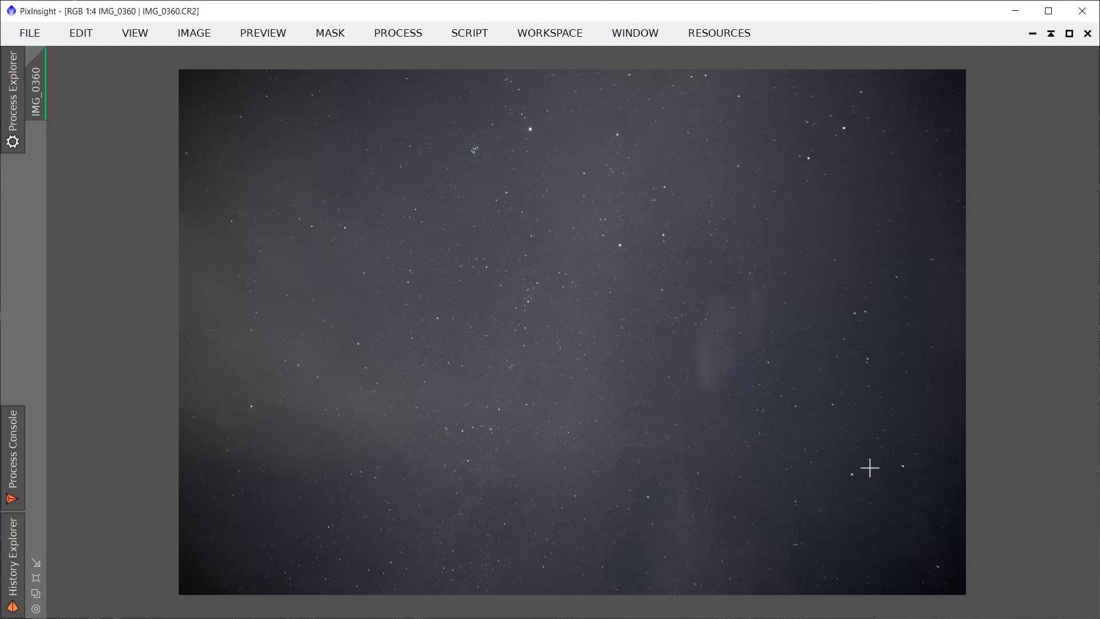
{"action": "mouse_move", "coordinate": [342, 114]}
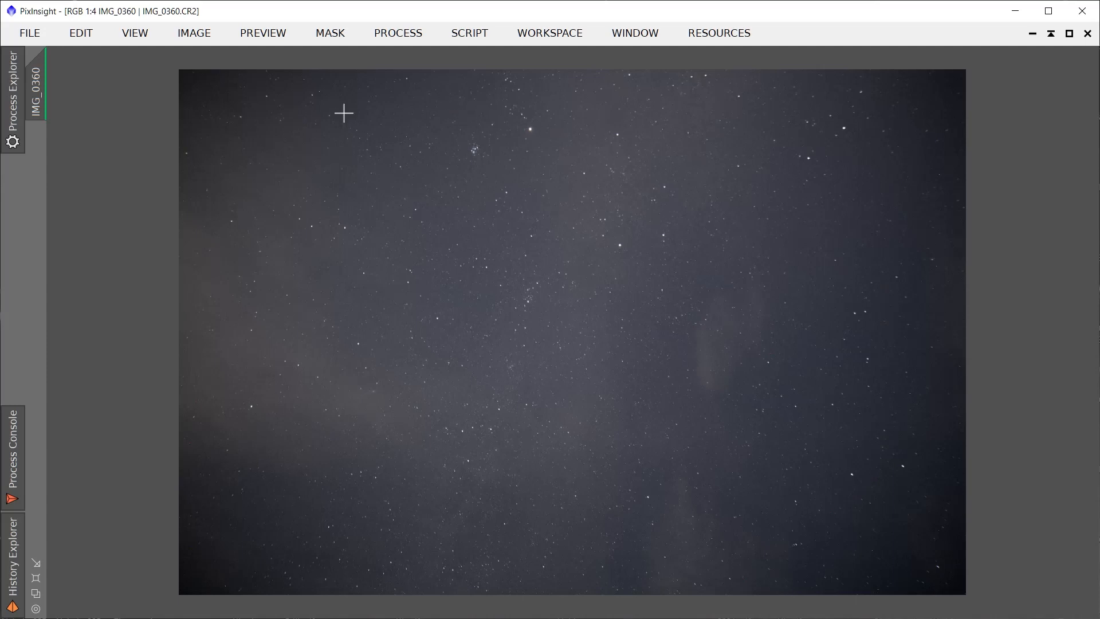
{"action": "mouse_move", "coordinate": [713, 558]}
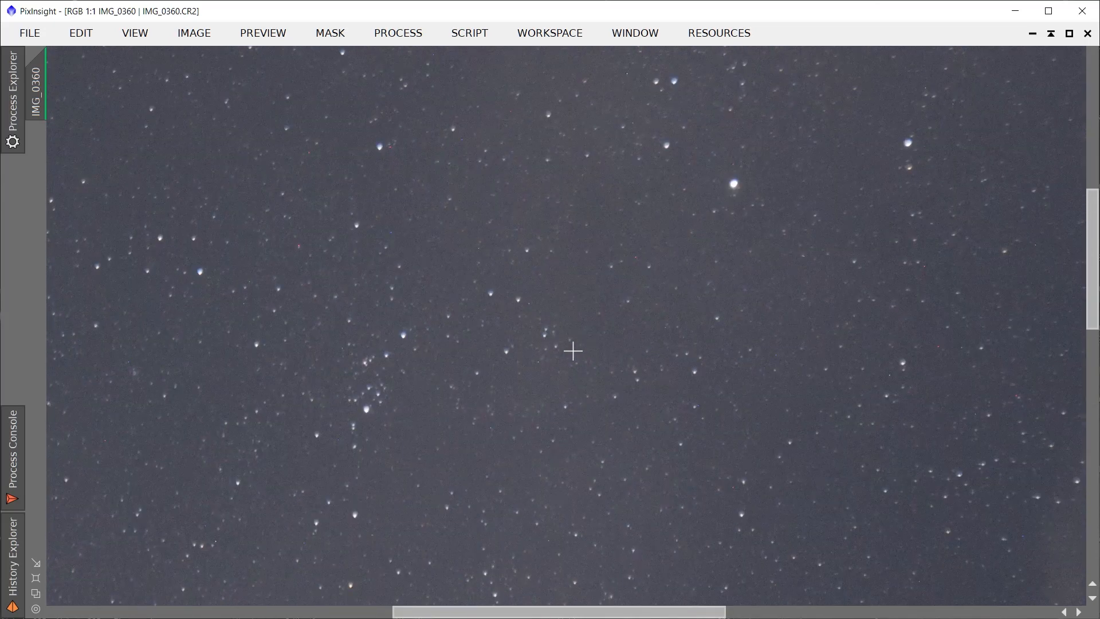
{"action": "mouse_move", "coordinate": [743, 286]}
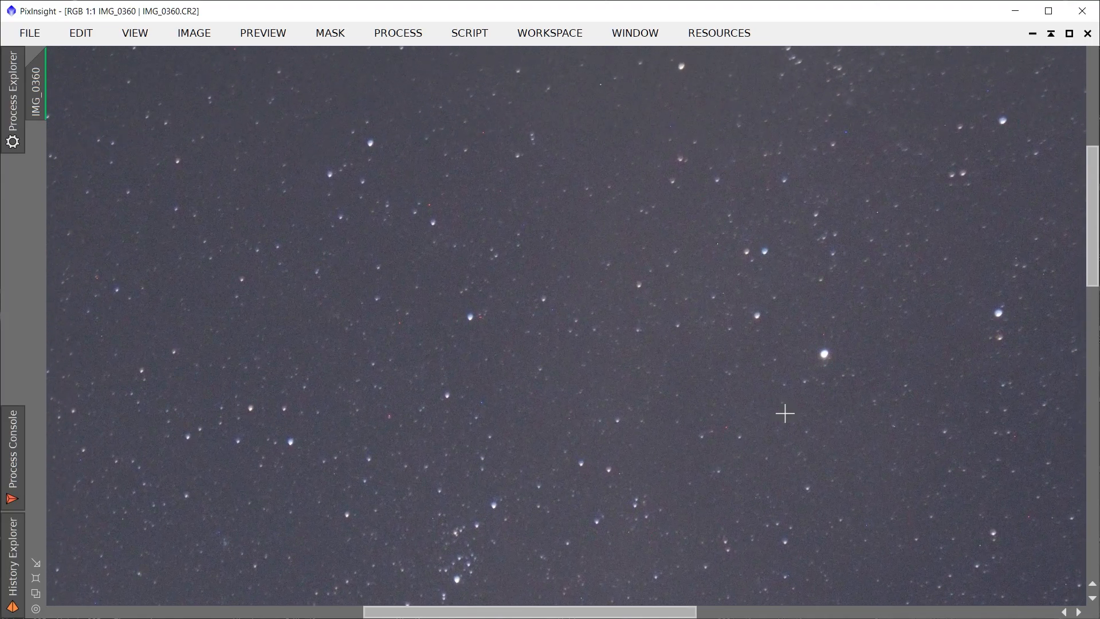
{"action": "mouse_move", "coordinate": [460, 314]}
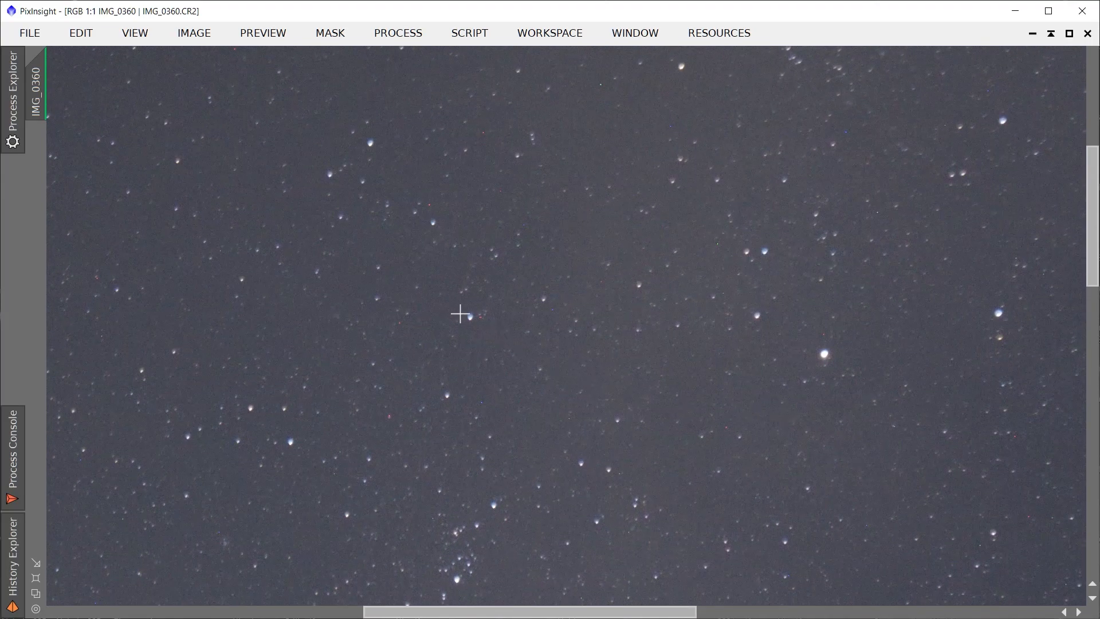
{"action": "mouse_move", "coordinate": [489, 321]}
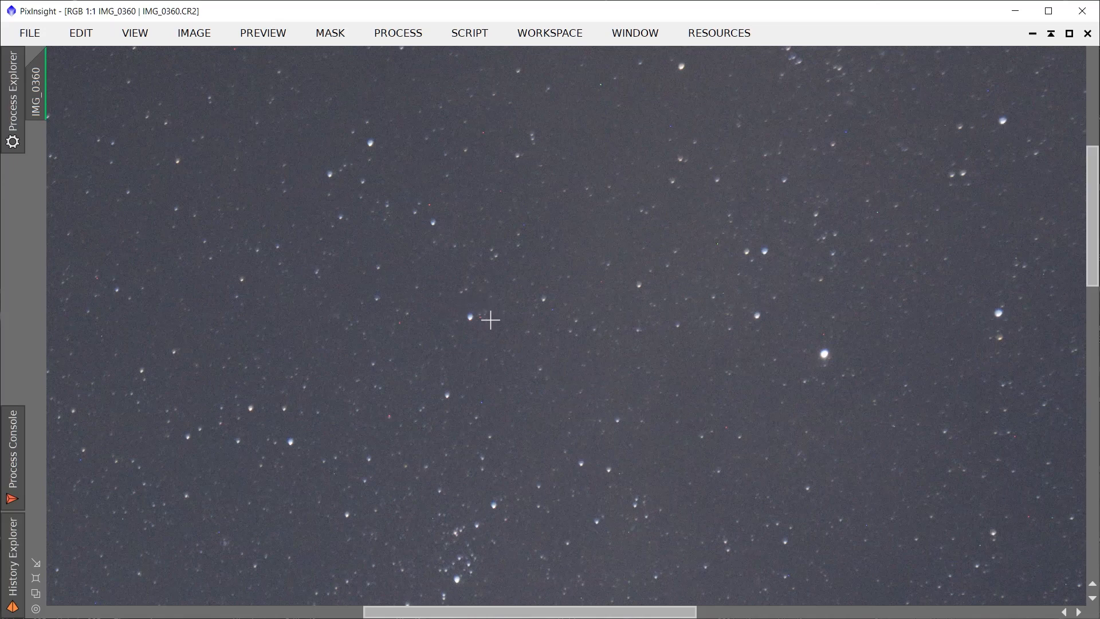
{"action": "mouse_move", "coordinate": [478, 335]}
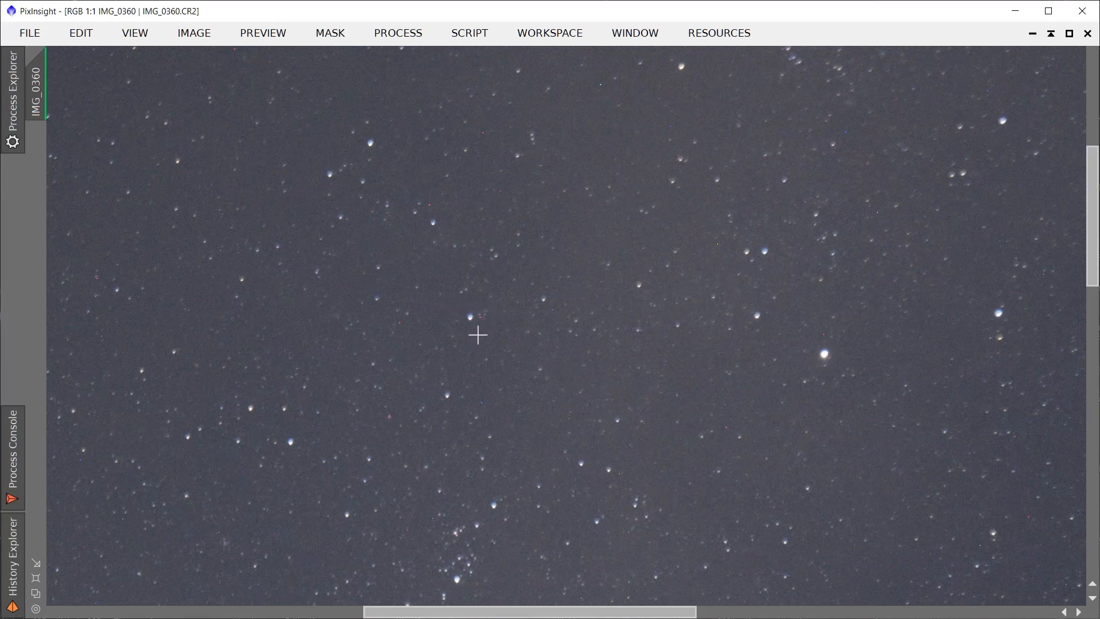
{"action": "mouse_move", "coordinate": [584, 422]}
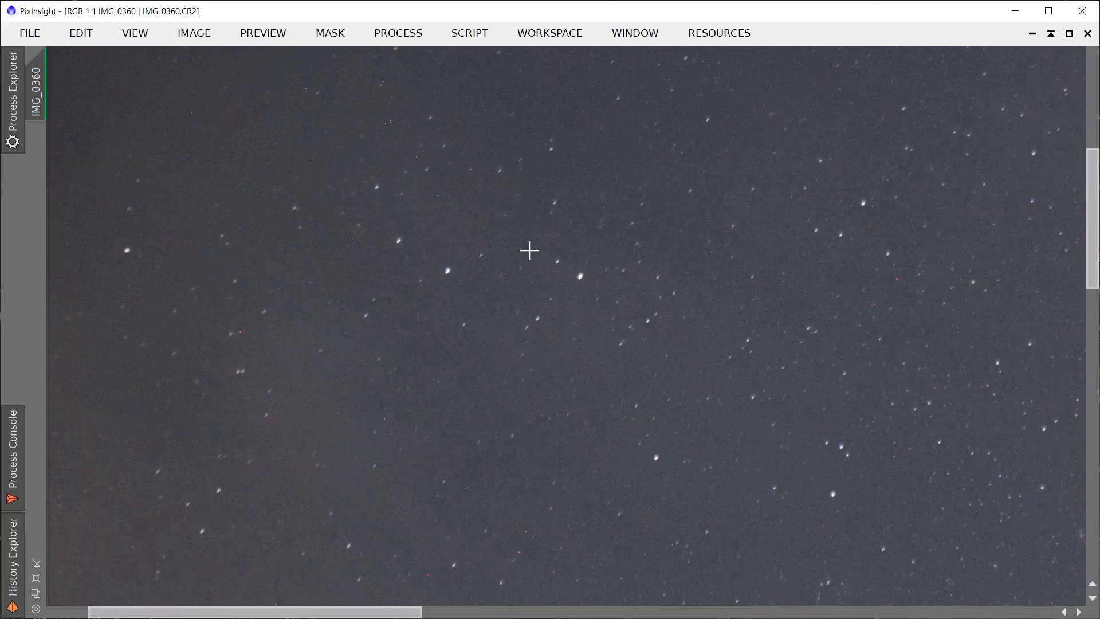
{"action": "mouse_move", "coordinate": [471, 285]}
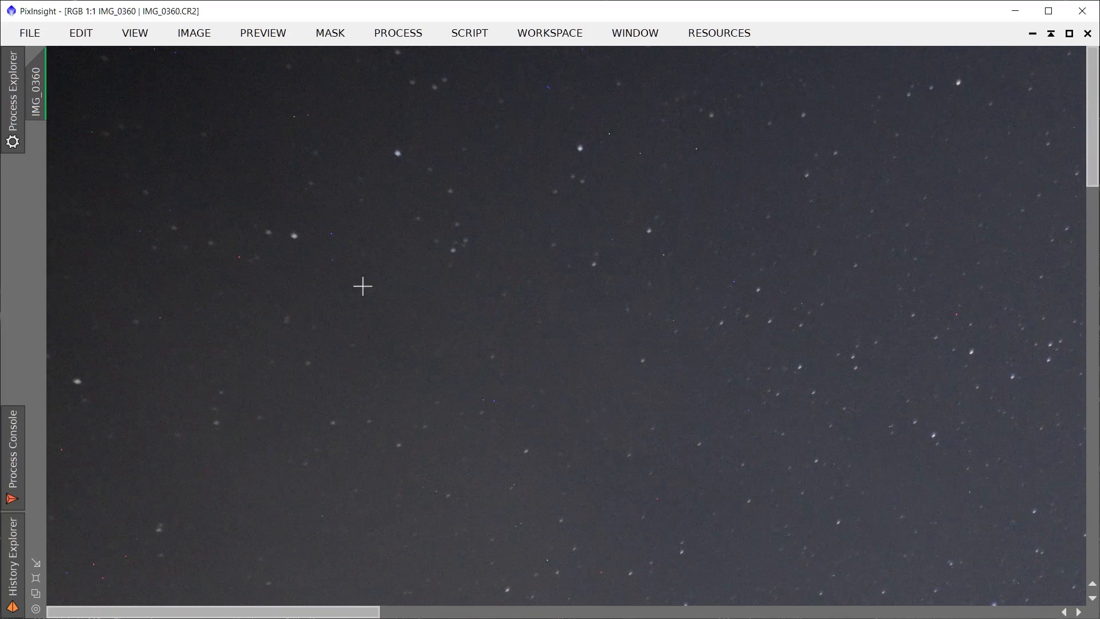
{"action": "mouse_move", "coordinate": [290, 564]}
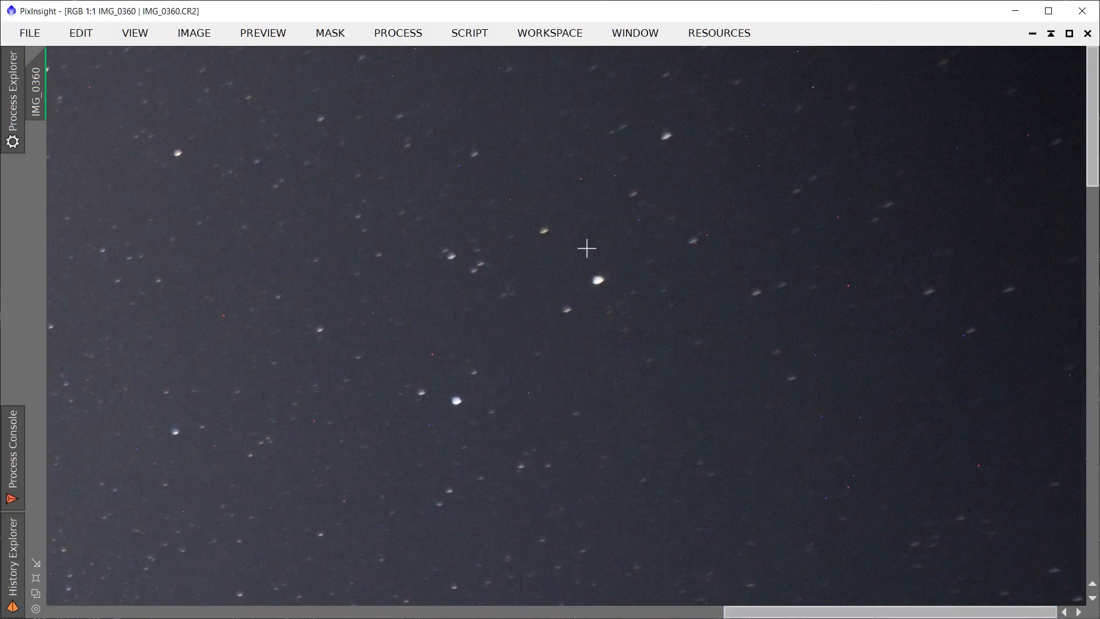
{"action": "mouse_move", "coordinate": [1041, 83]}
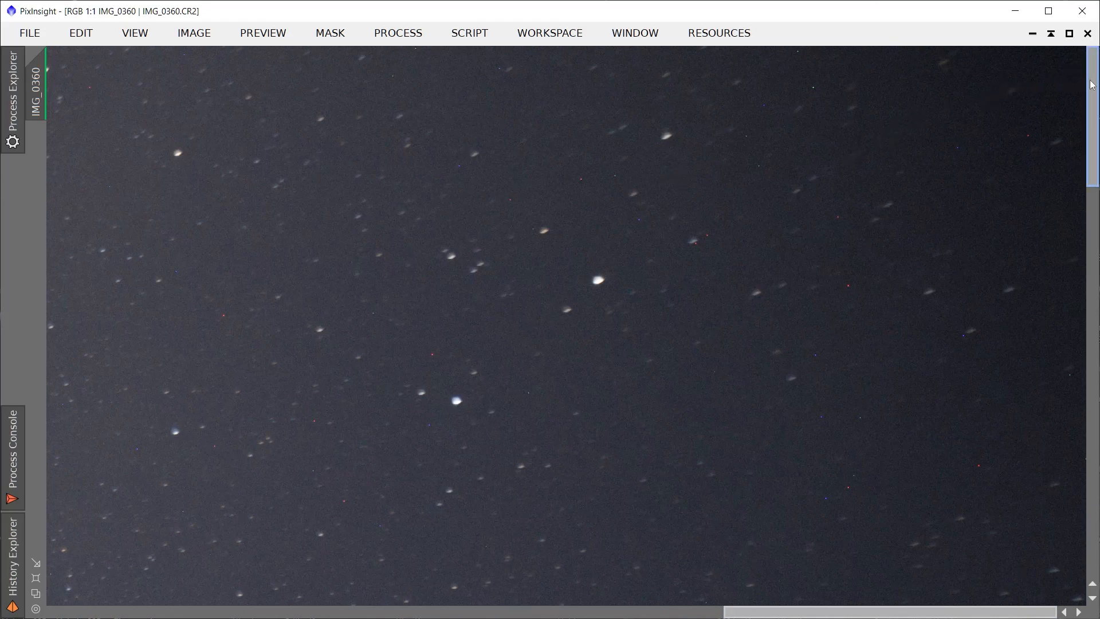
Pan IMG_0360 at 1:1 toward a corner to examine the trailed star shapes
{"action": "scroll", "scroll_direction": "down", "scroll_amount": 3}
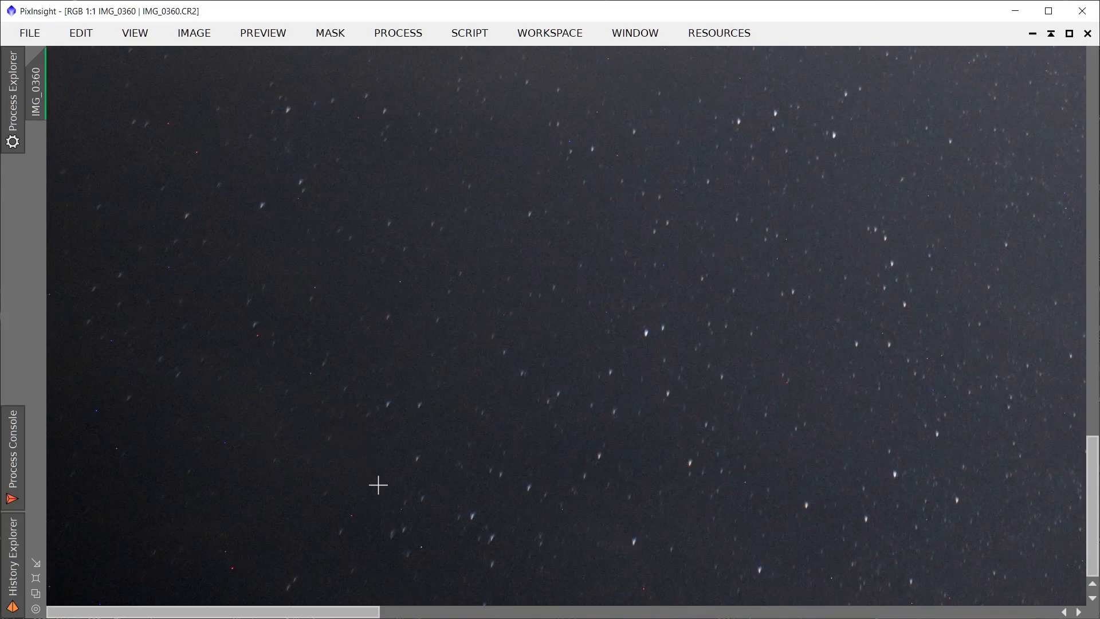
{"action": "mouse_move", "coordinate": [520, 484]}
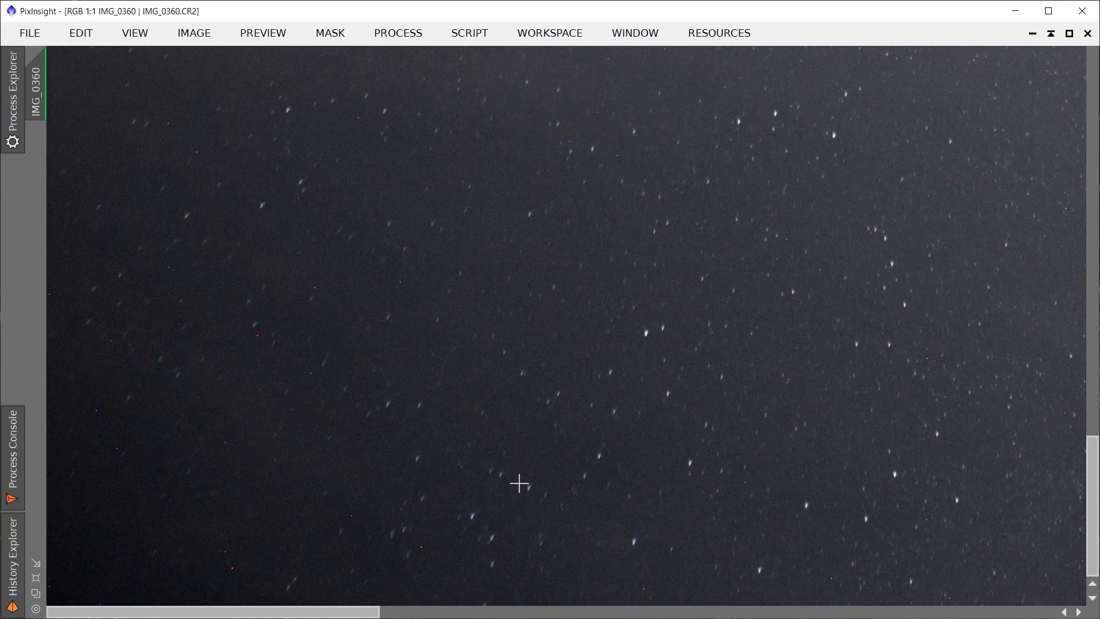
{"action": "mouse_move", "coordinate": [953, 478]}
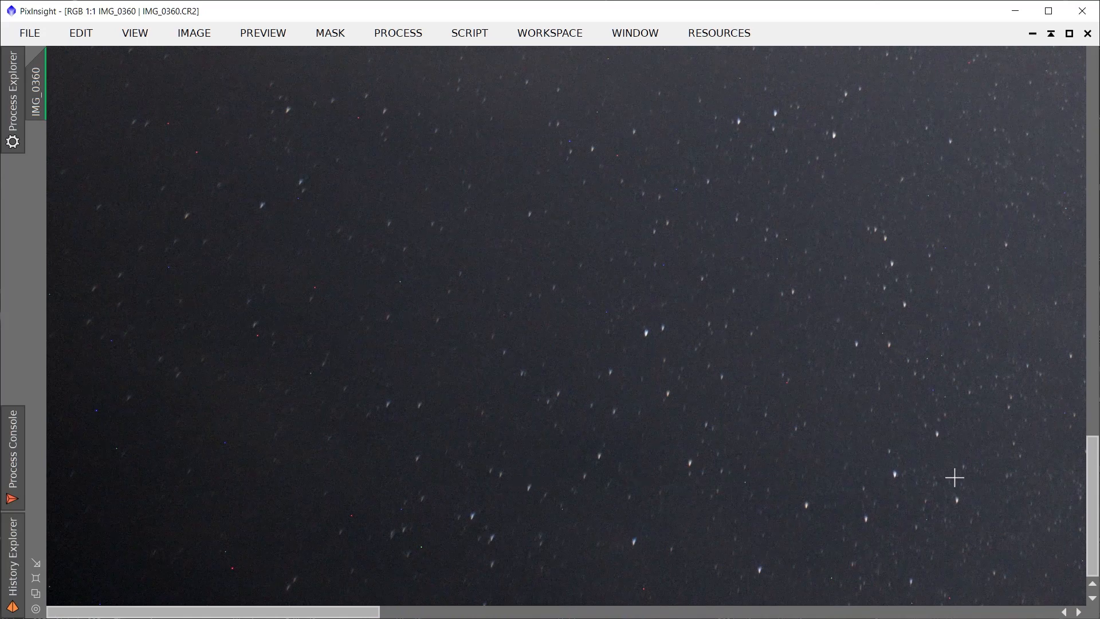
{"action": "mouse_move", "coordinate": [539, 448]}
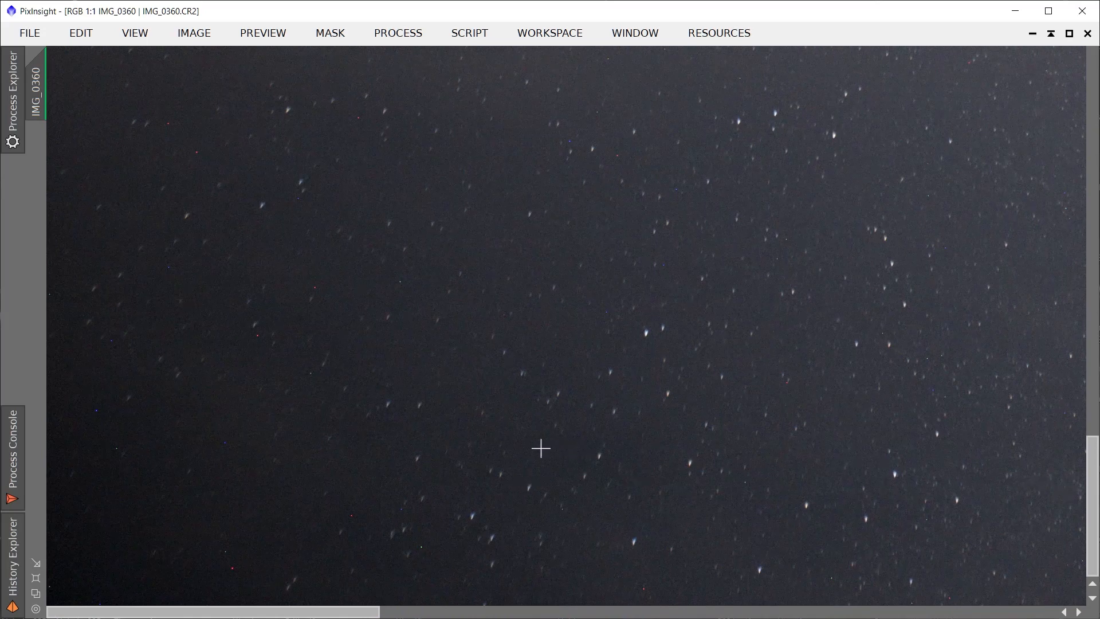
{"action": "mouse_move", "coordinate": [1081, 457]}
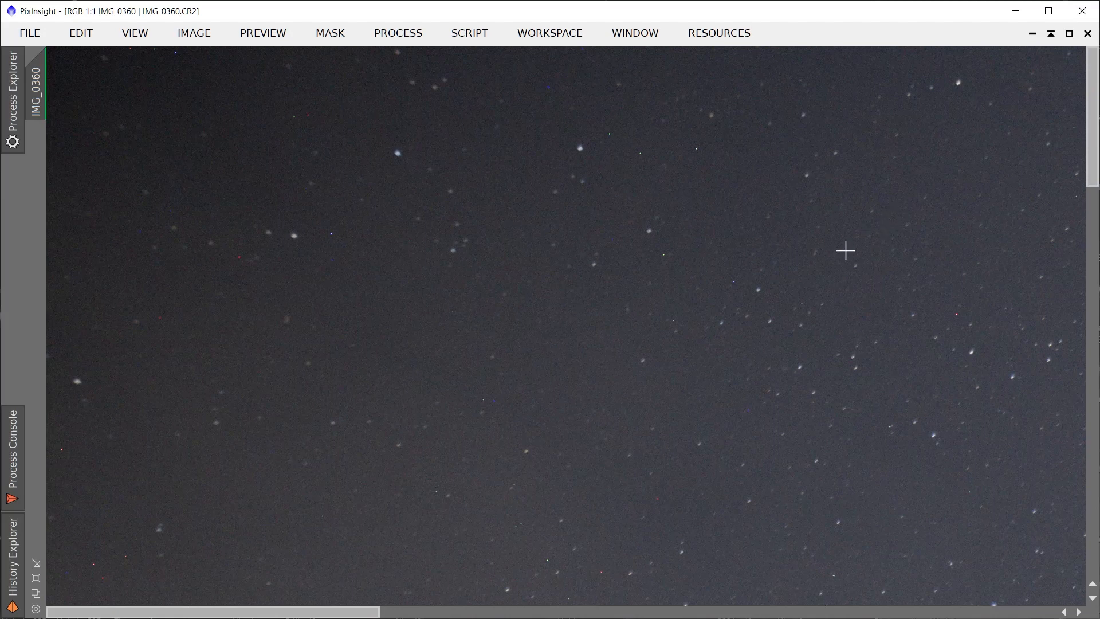
{"action": "mouse_move", "coordinate": [500, 517]}
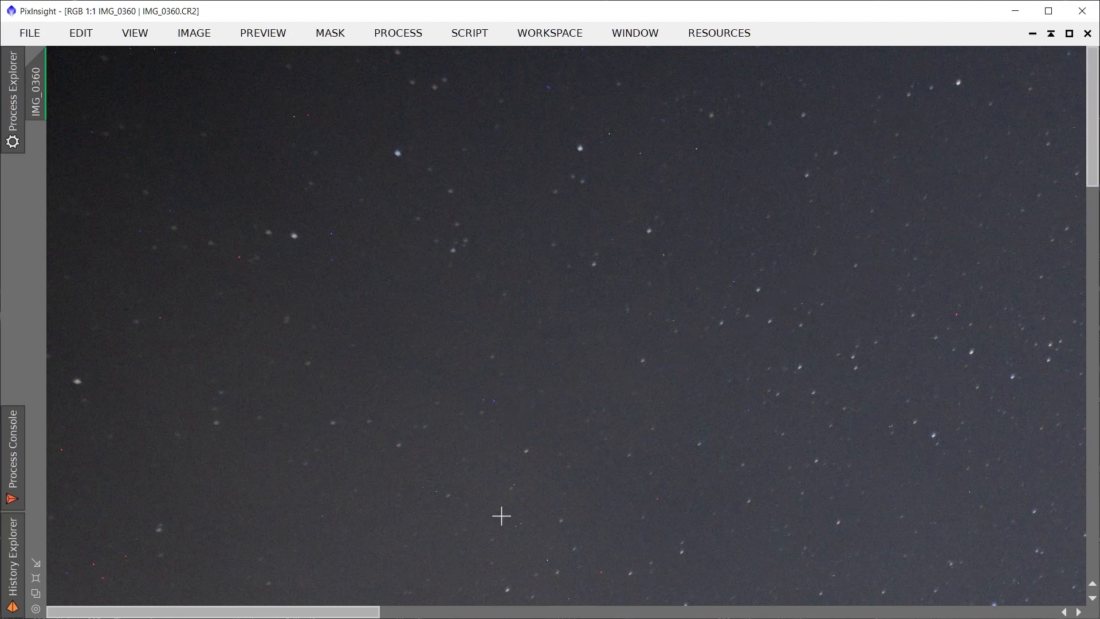
{"action": "mouse_move", "coordinate": [1088, 33]}
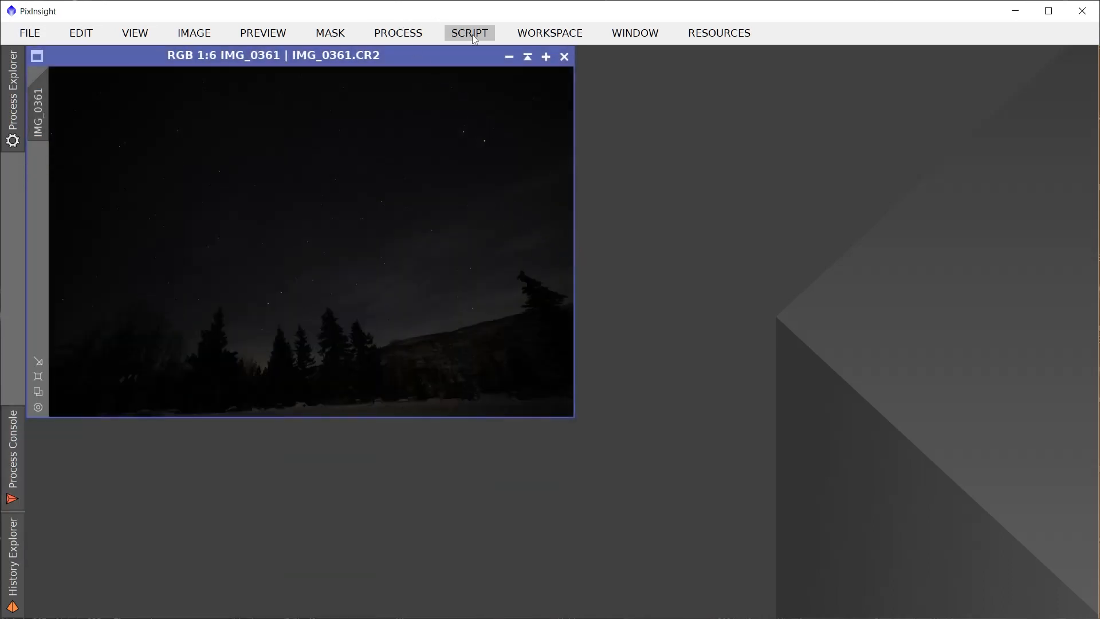
Maximize the IMG_0361 image window to fill the workspace
{"action": "left_click", "coordinate": [545, 56]}
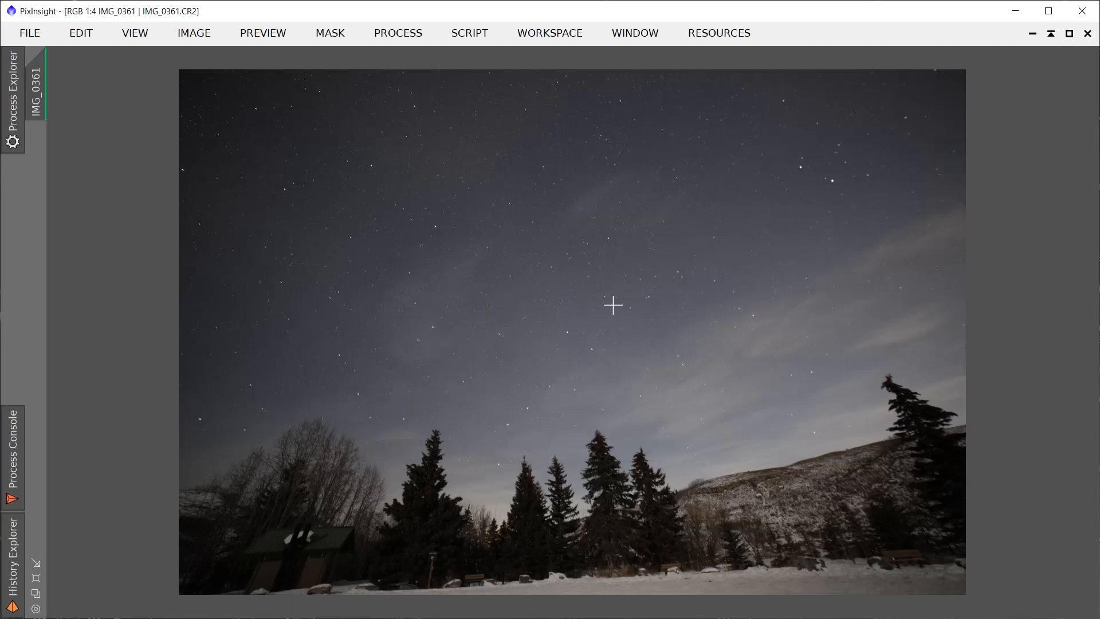
{"action": "mouse_move", "coordinate": [638, 317]}
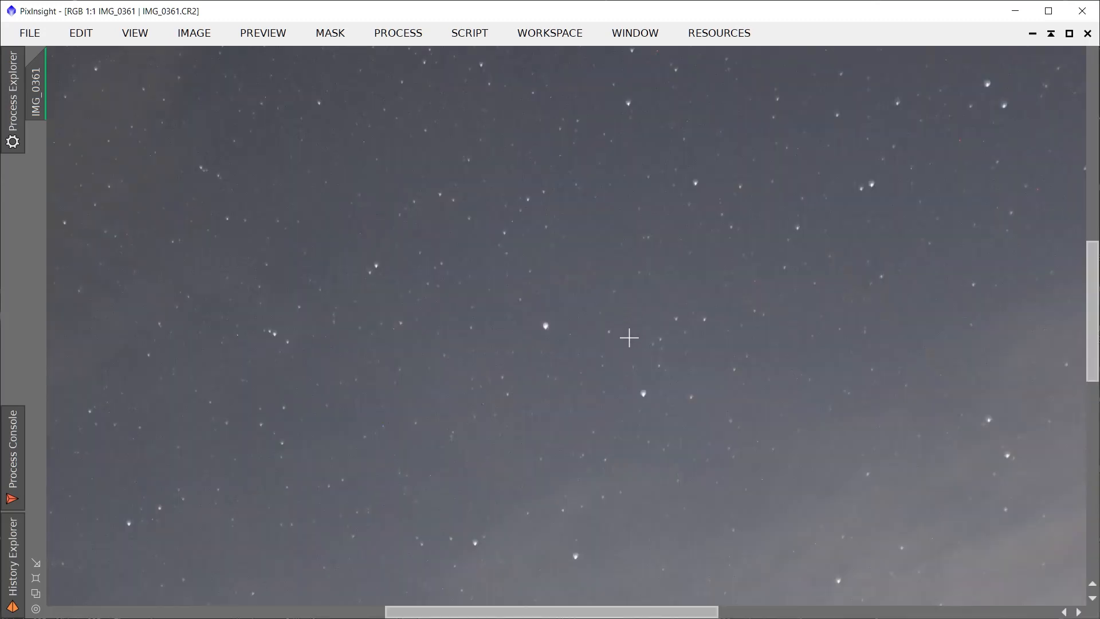
{"action": "mouse_move", "coordinate": [530, 308]}
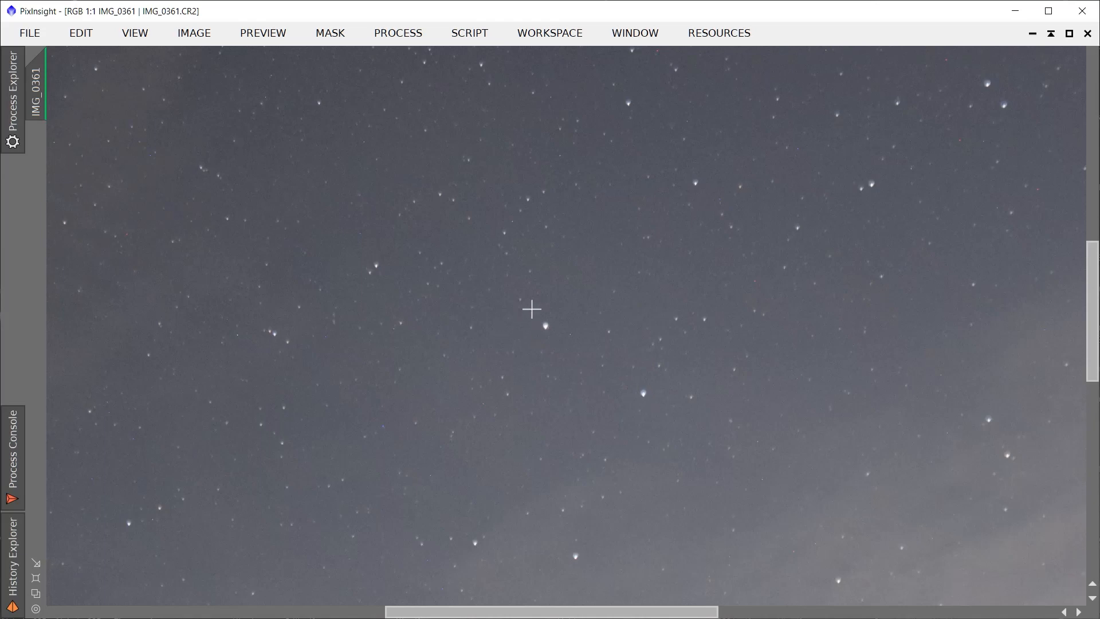
{"action": "mouse_move", "coordinate": [456, 285]}
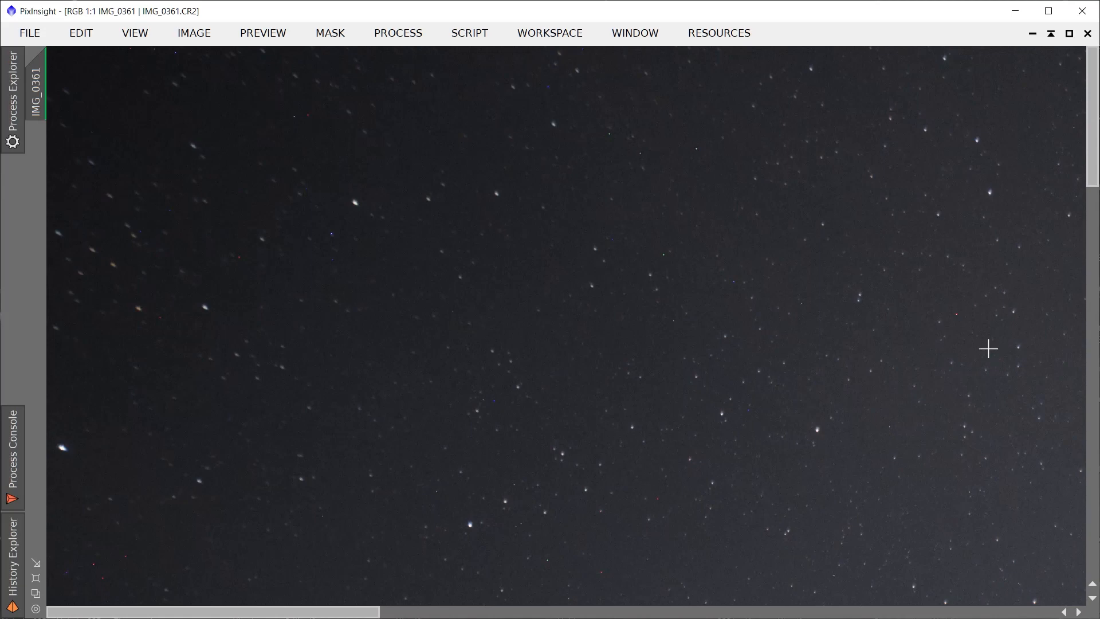
{"action": "mouse_move", "coordinate": [1079, 95]}
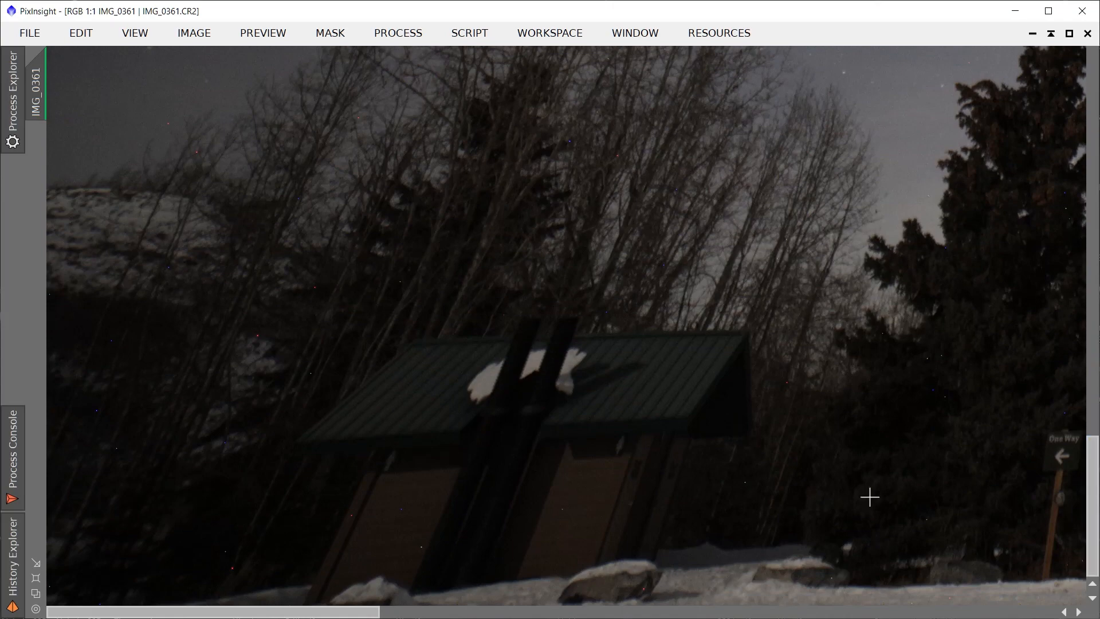
{"action": "mouse_move", "coordinate": [377, 576]}
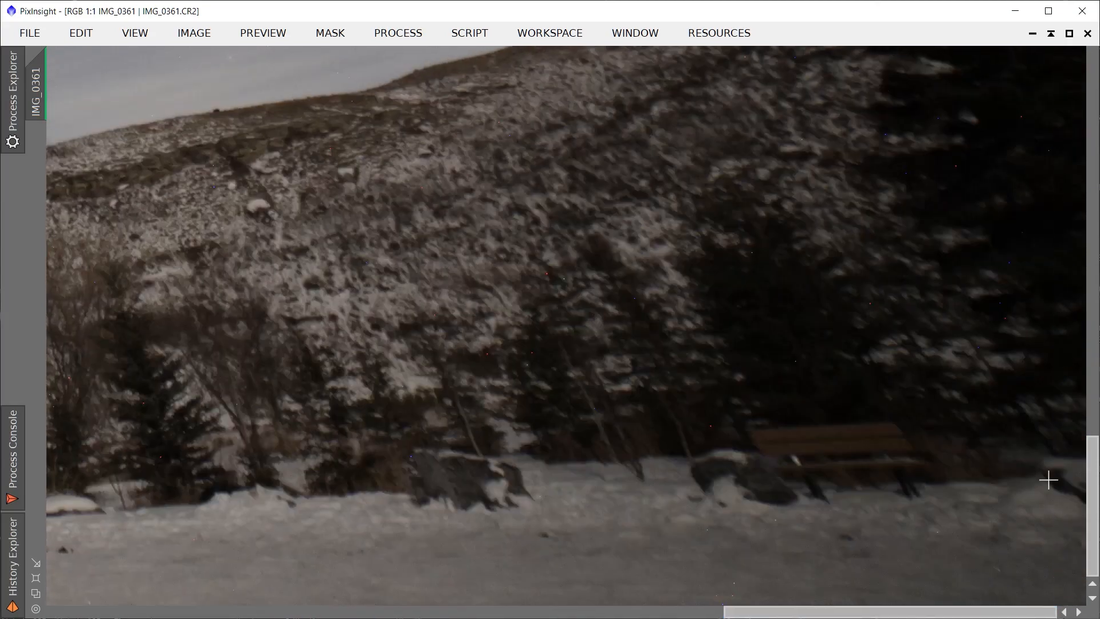
{"action": "mouse_move", "coordinate": [855, 486]}
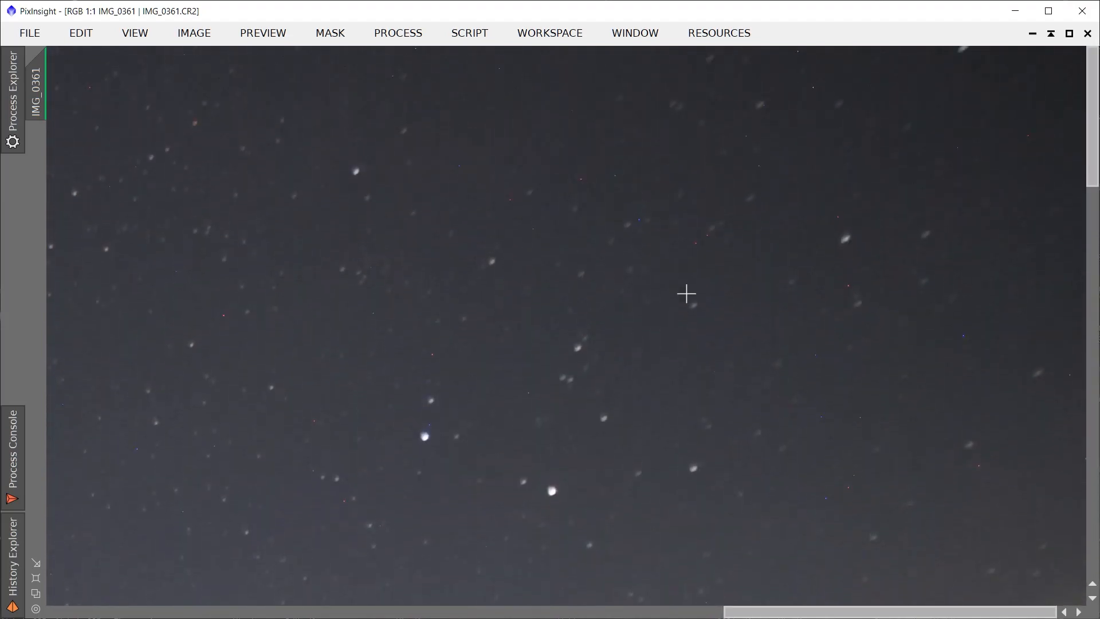
{"action": "mouse_move", "coordinate": [699, 276]}
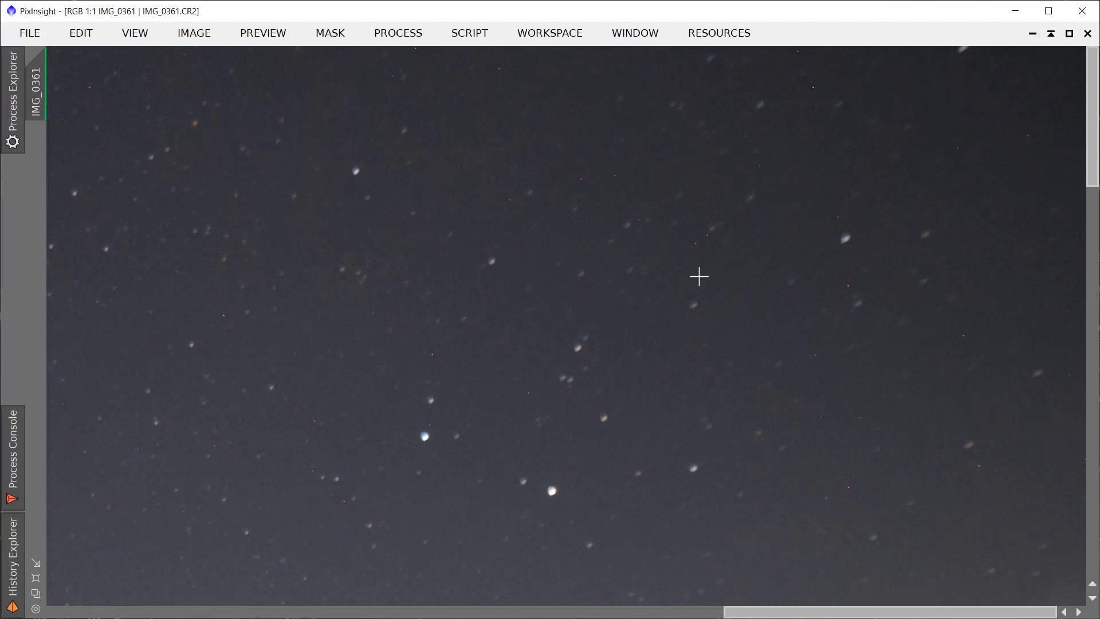
{"action": "mouse_move", "coordinate": [803, 529]}
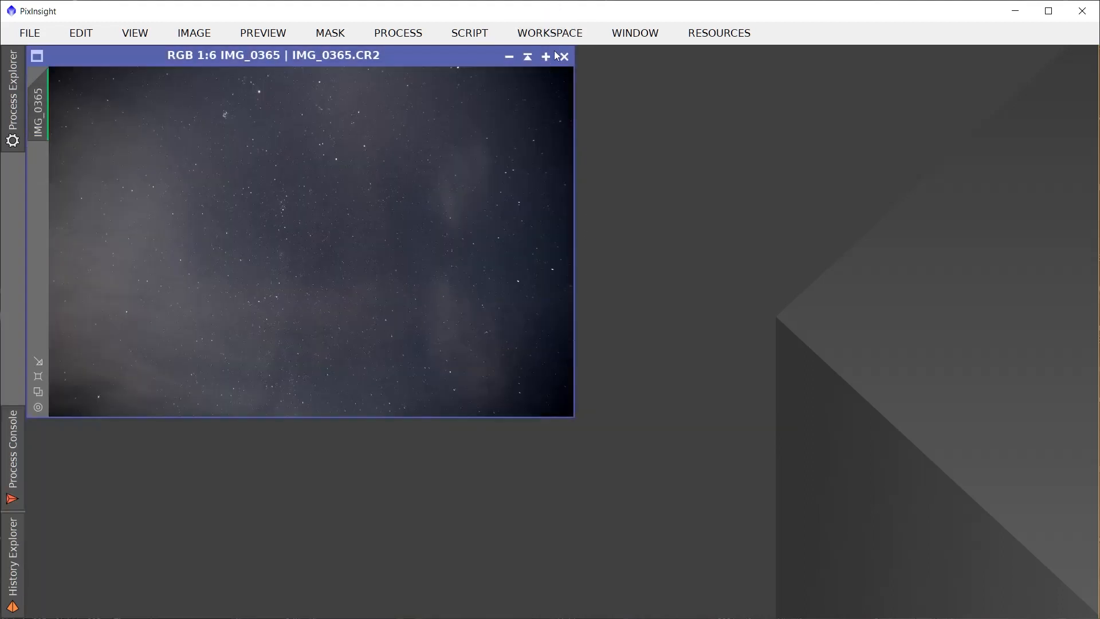
Maximize the IMG_0365 image window to fill the workspace
{"action": "left_click", "coordinate": [527, 56]}
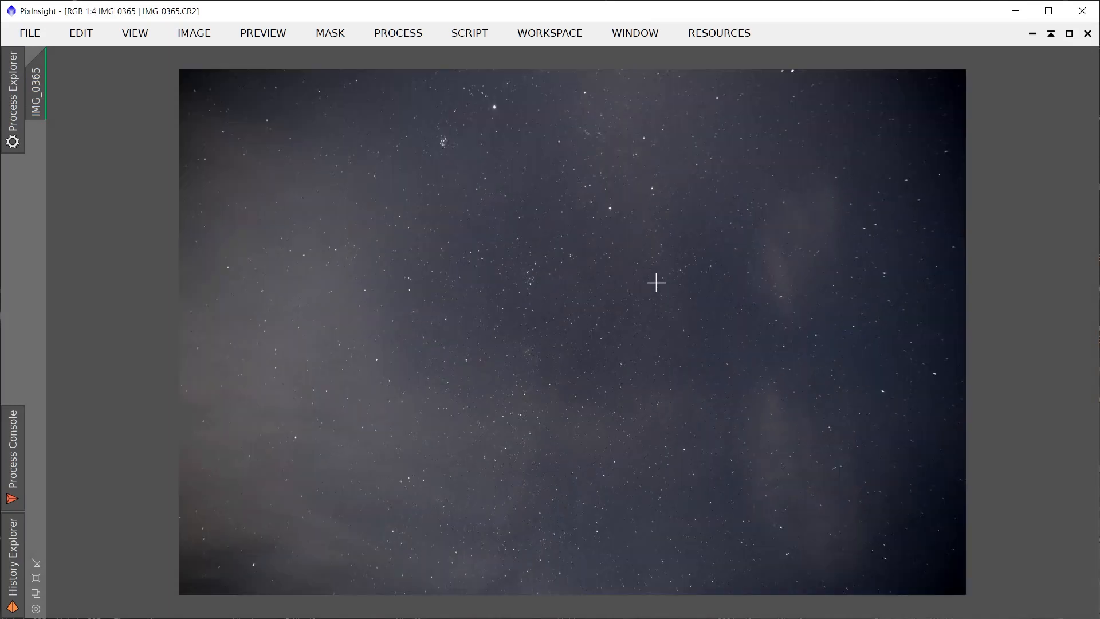
{"action": "mouse_move", "coordinate": [594, 333]}
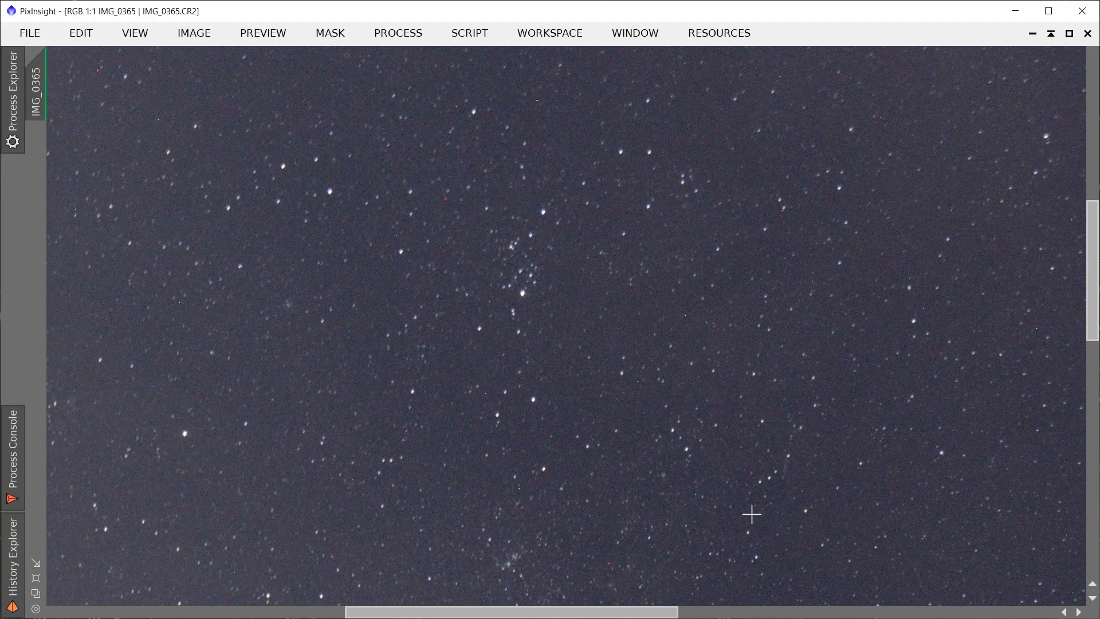
{"action": "mouse_move", "coordinate": [735, 499]}
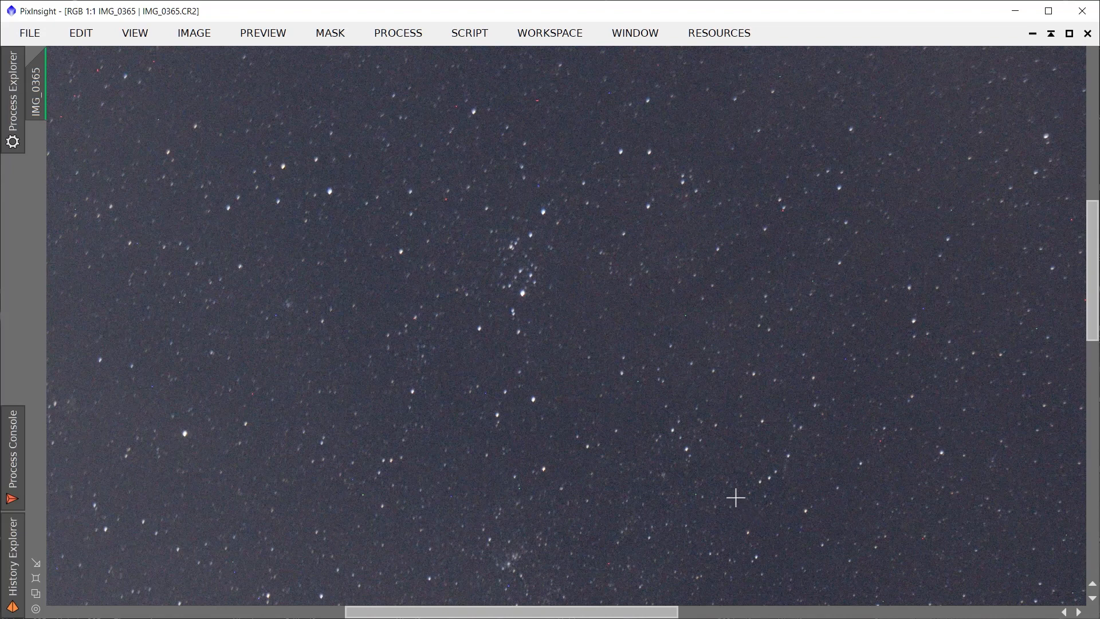
{"action": "mouse_move", "coordinate": [698, 301]}
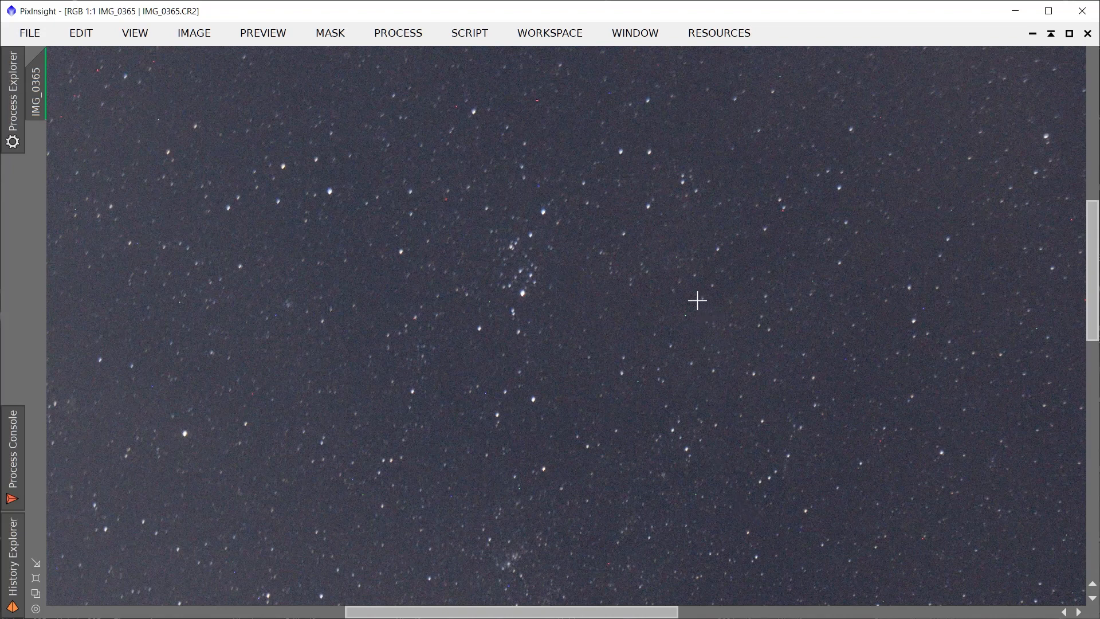
{"action": "mouse_move", "coordinate": [585, 309]}
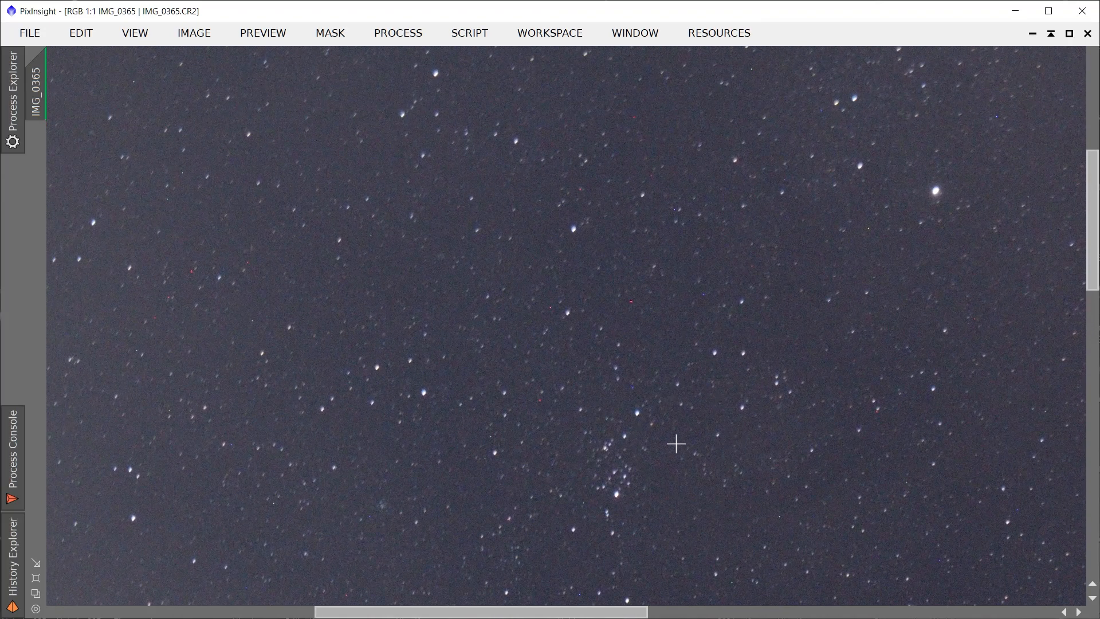
{"action": "mouse_move", "coordinate": [996, 146]}
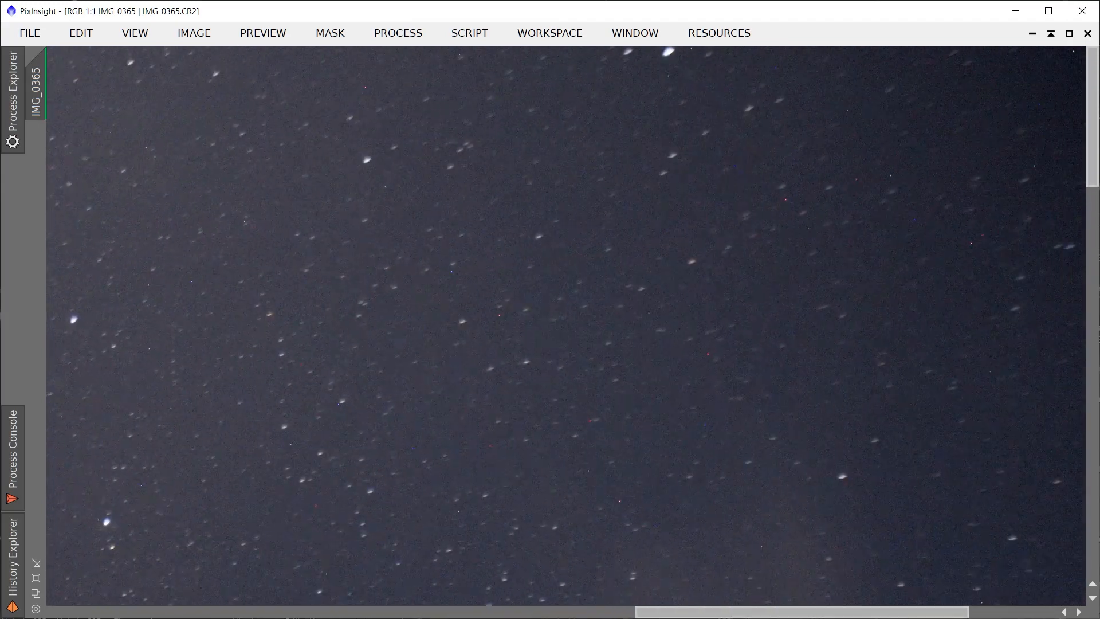
{"action": "mouse_move", "coordinate": [920, 308]}
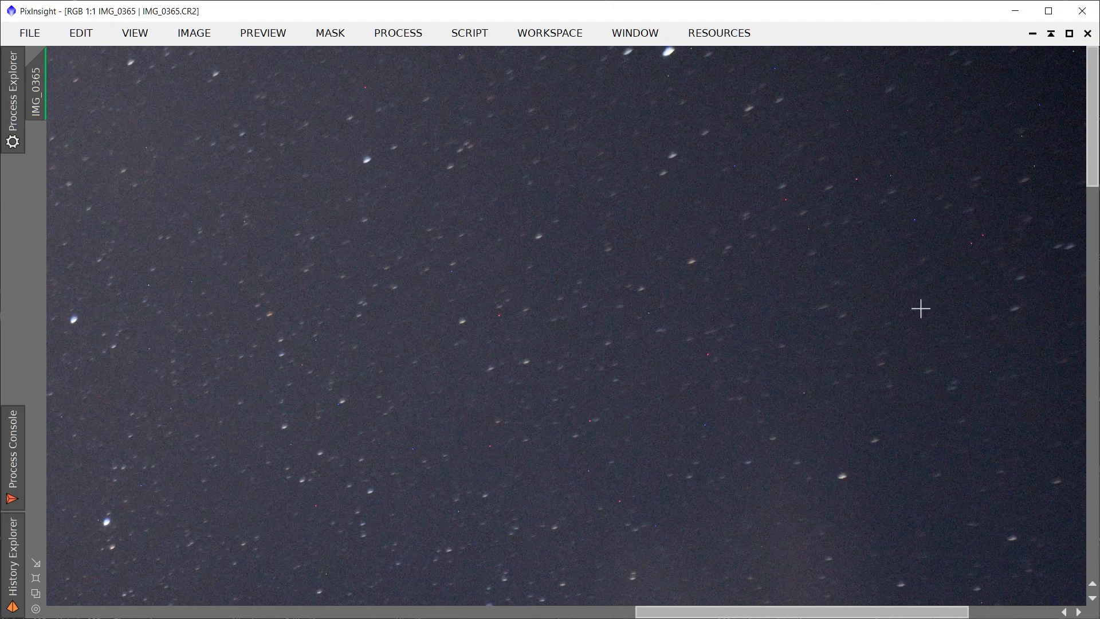
{"action": "mouse_move", "coordinate": [1094, 104]}
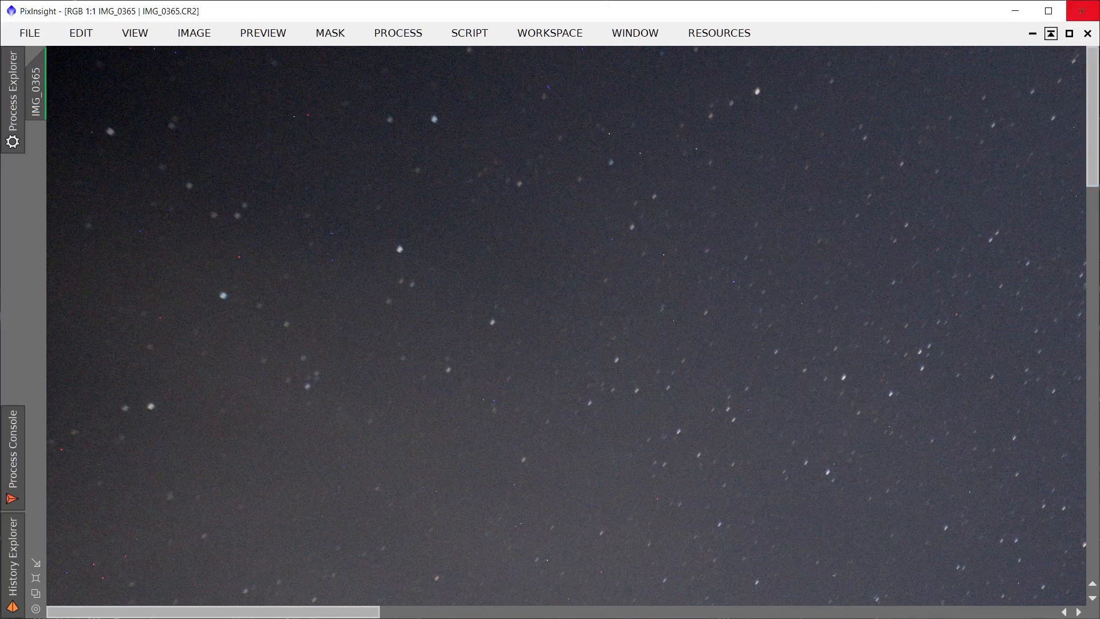
{"action": "mouse_move", "coordinate": [187, 243]}
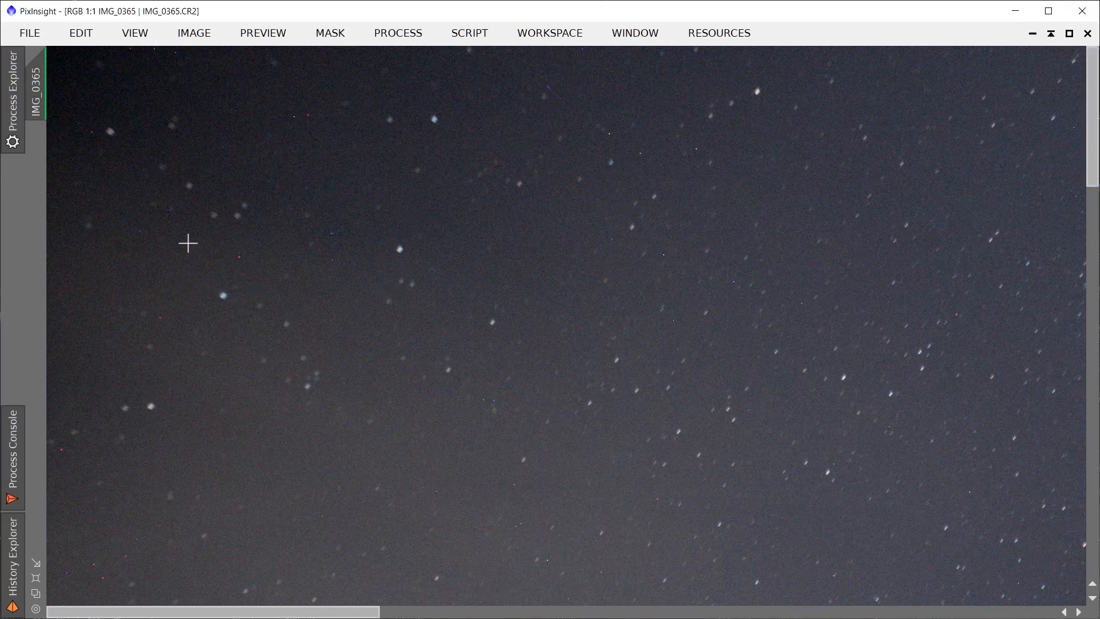
{"action": "mouse_move", "coordinate": [201, 209]}
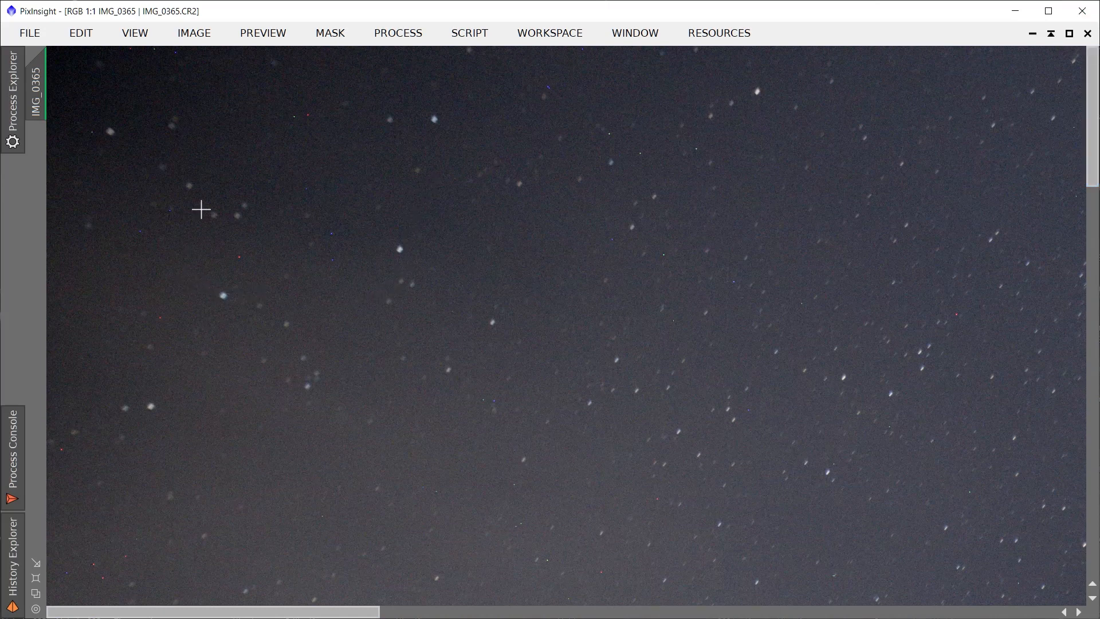
{"action": "mouse_move", "coordinate": [343, 292]}
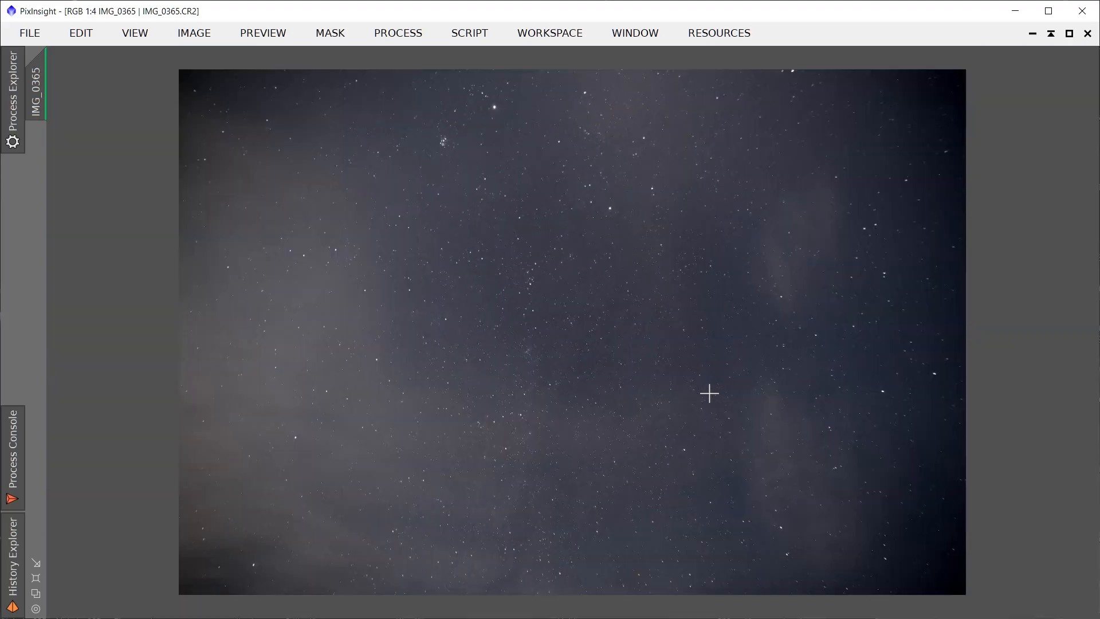
{"action": "mouse_move", "coordinate": [546, 329]}
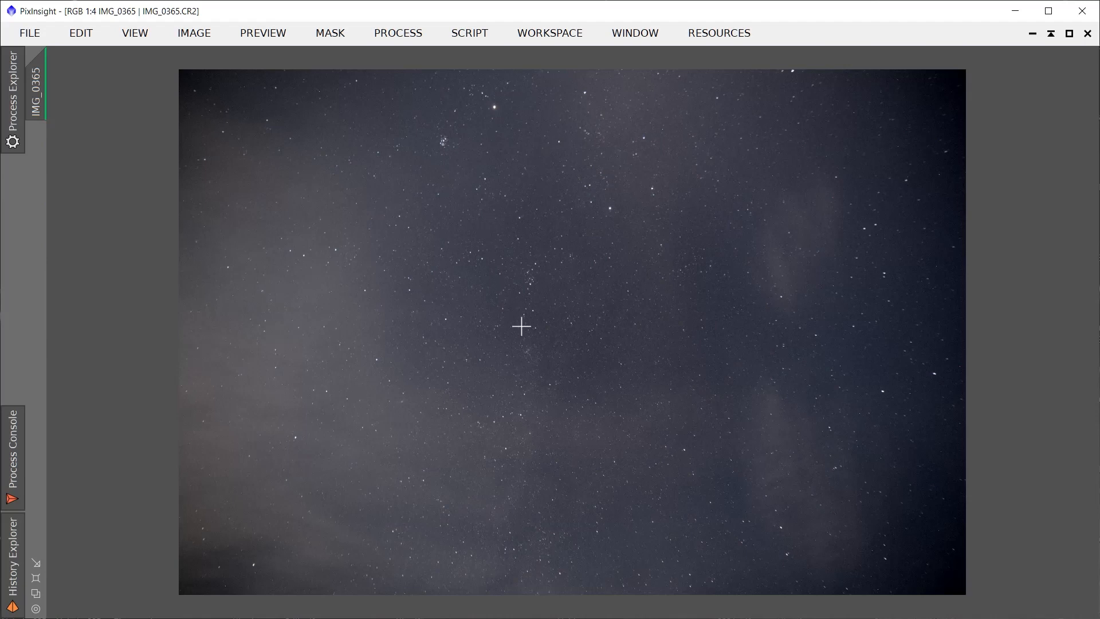
{"action": "mouse_move", "coordinate": [506, 478]}
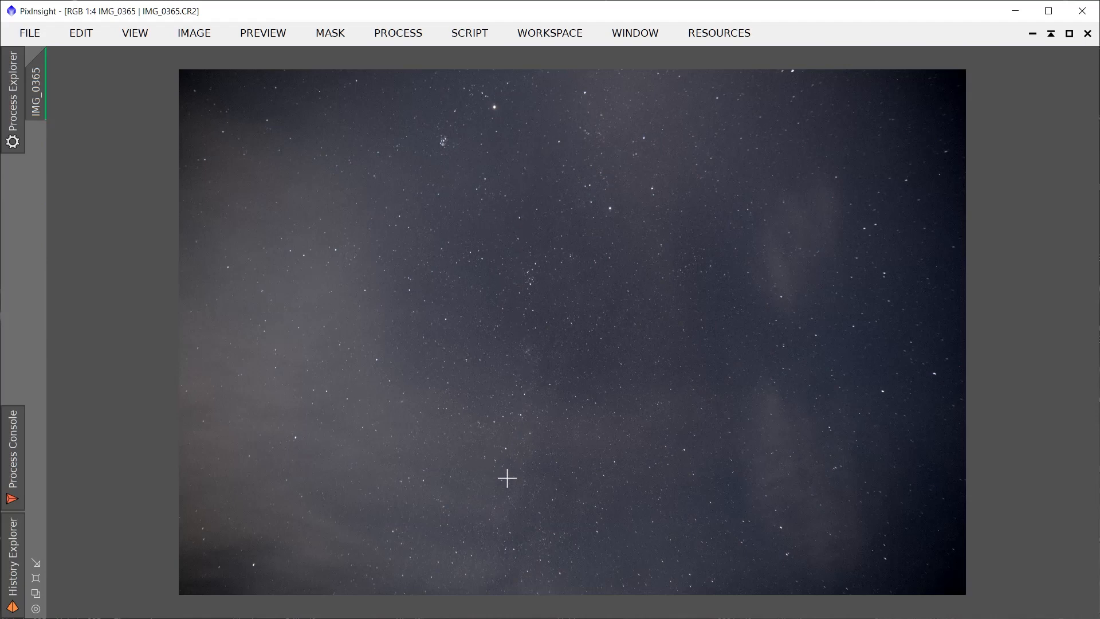
{"action": "mouse_move", "coordinate": [548, 457]}
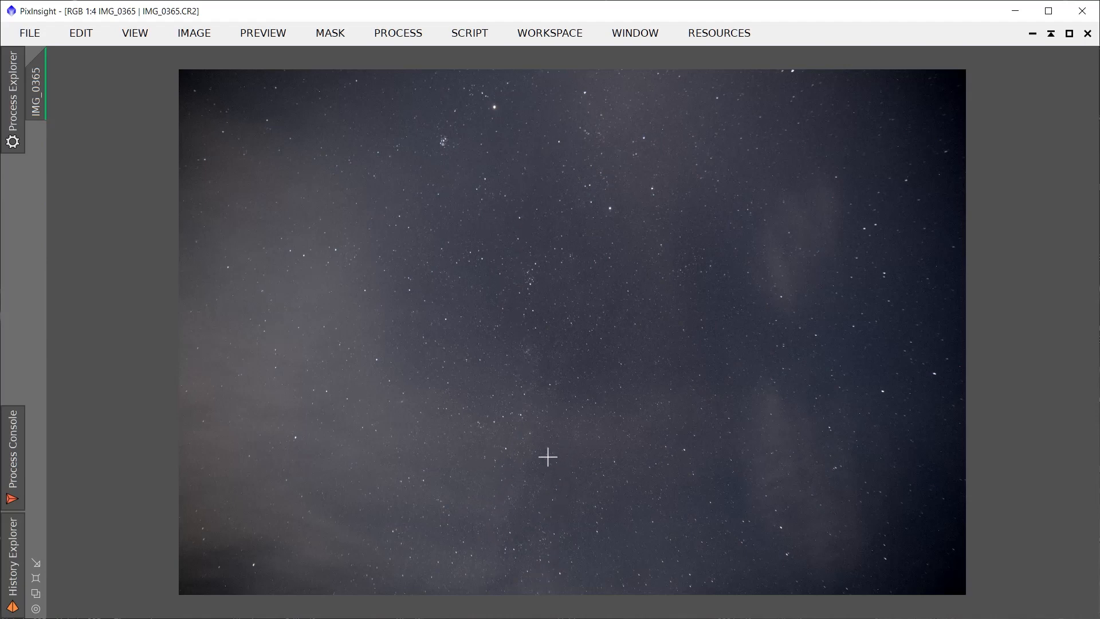
{"action": "mouse_move", "coordinate": [514, 286]}
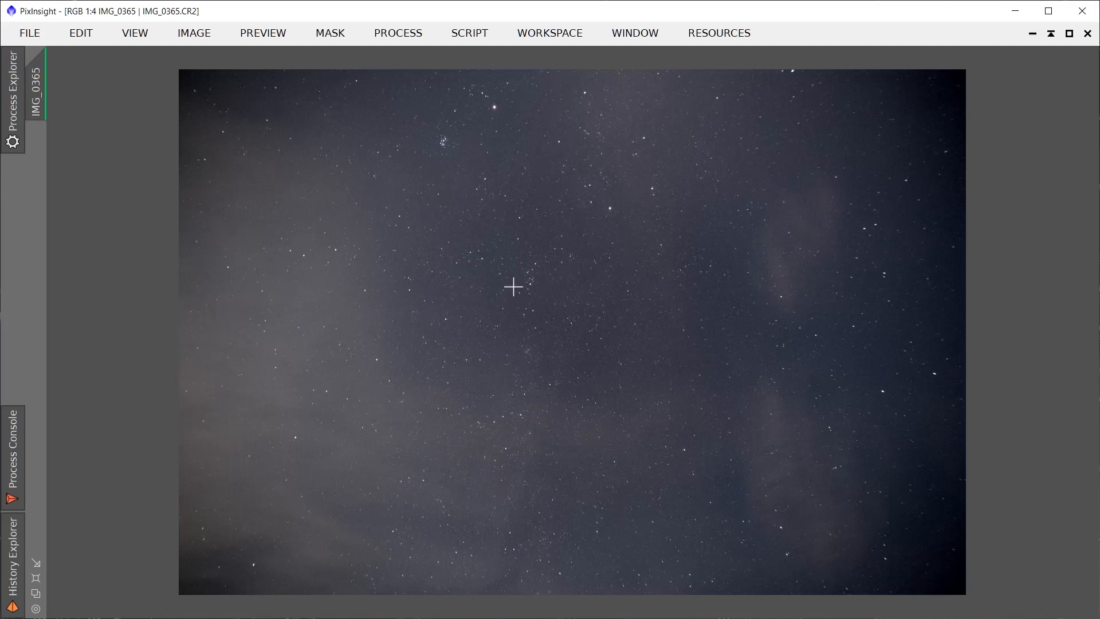
{"action": "mouse_move", "coordinate": [572, 168]}
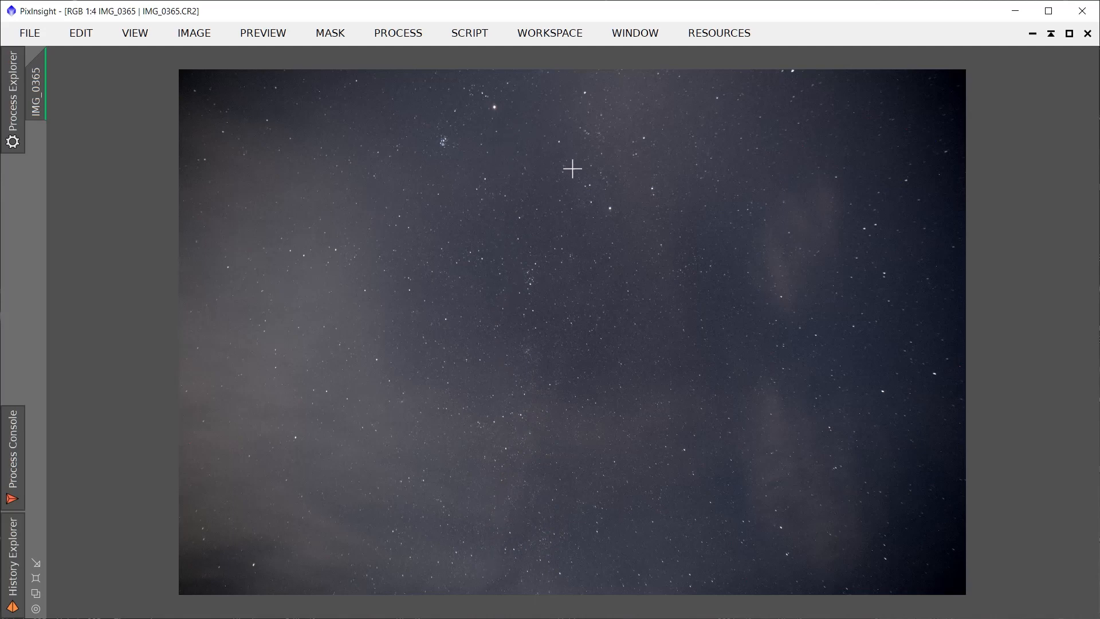